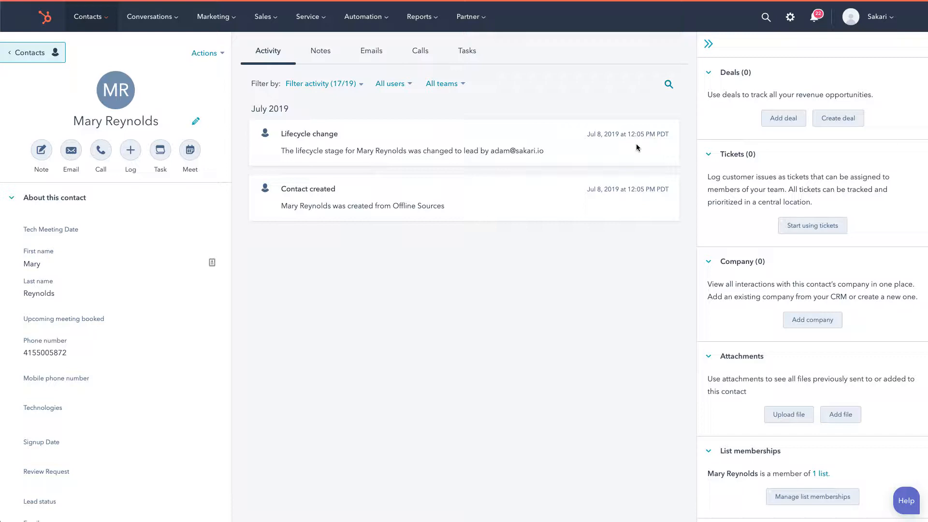
pyautogui.click(29, 52)
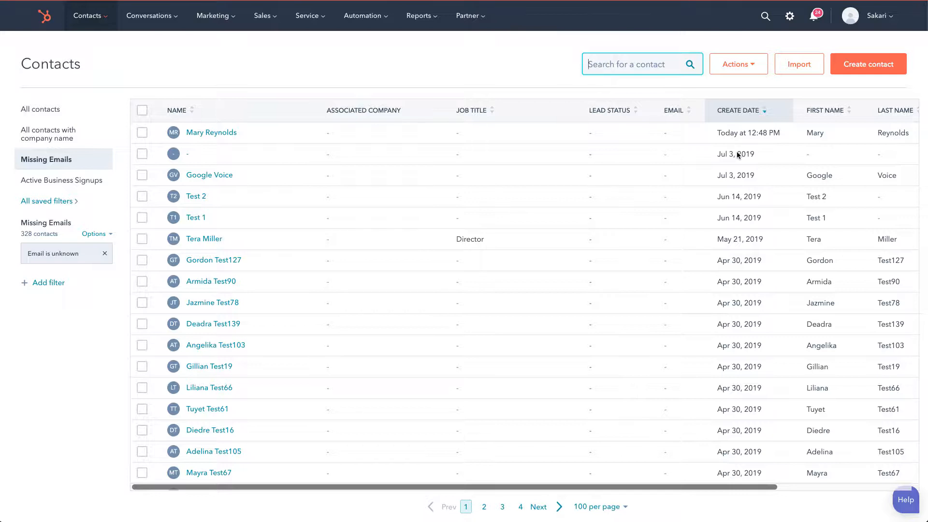
pyautogui.click(212, 133)
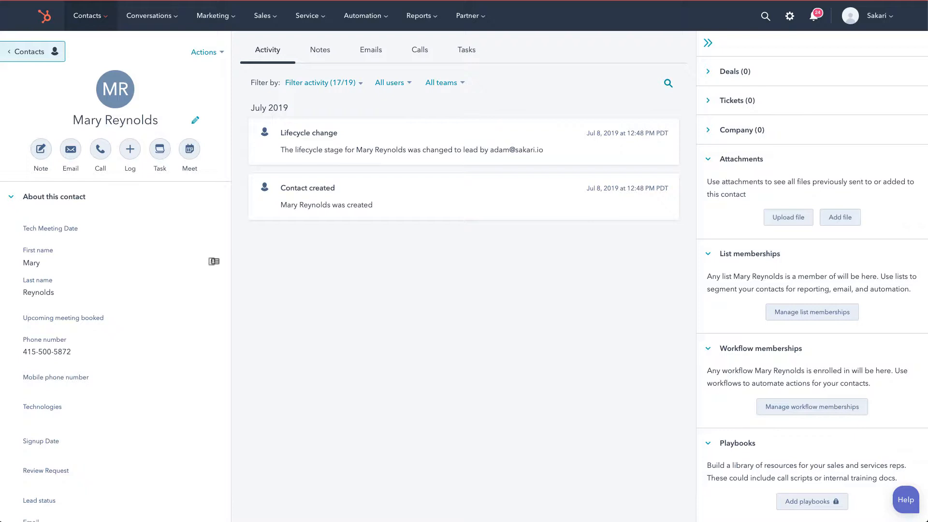
pyautogui.scroll(-3)
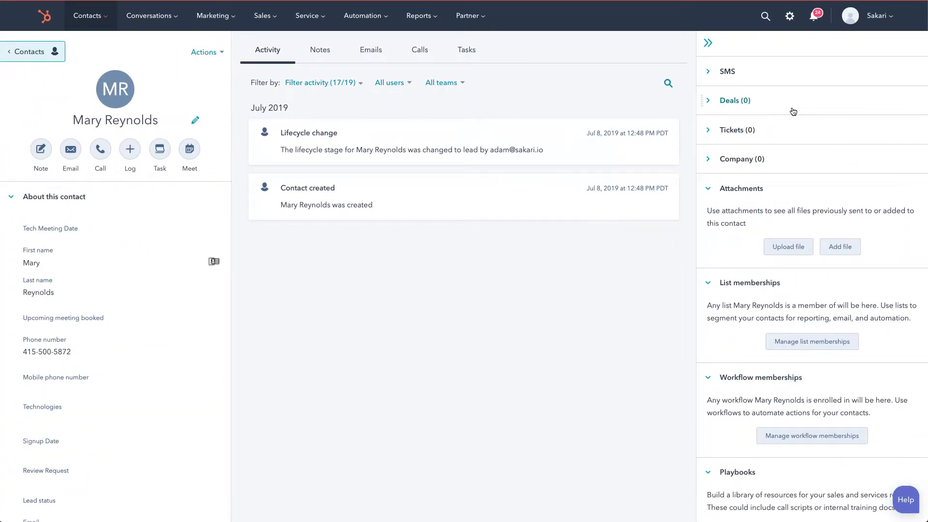
# Expand the SMS card and tick Sakari under Integrations in the activity filter.
pyautogui.click(726, 70)
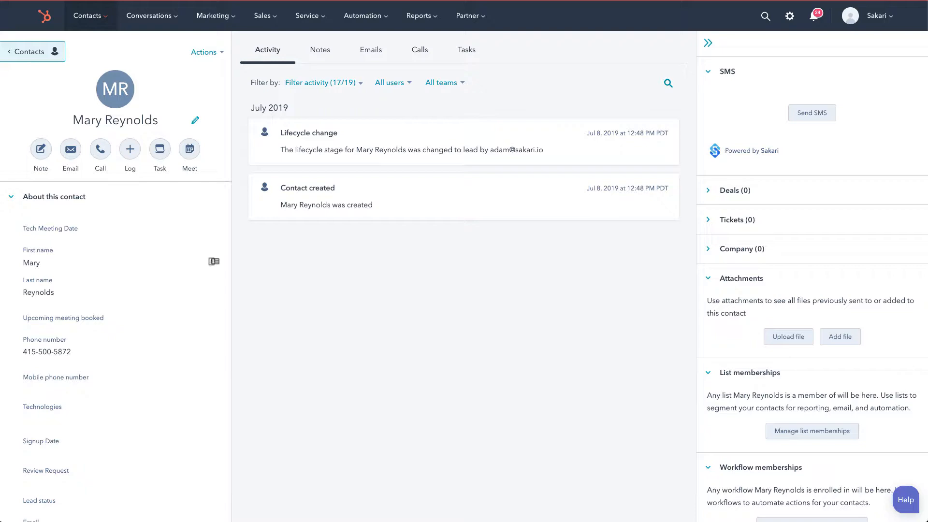
pyautogui.click(323, 83)
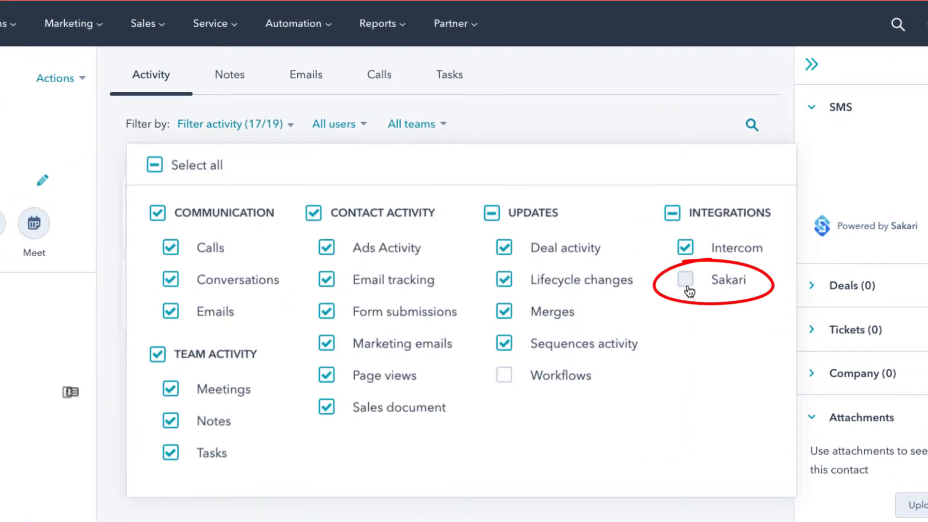
pyautogui.click(685, 280)
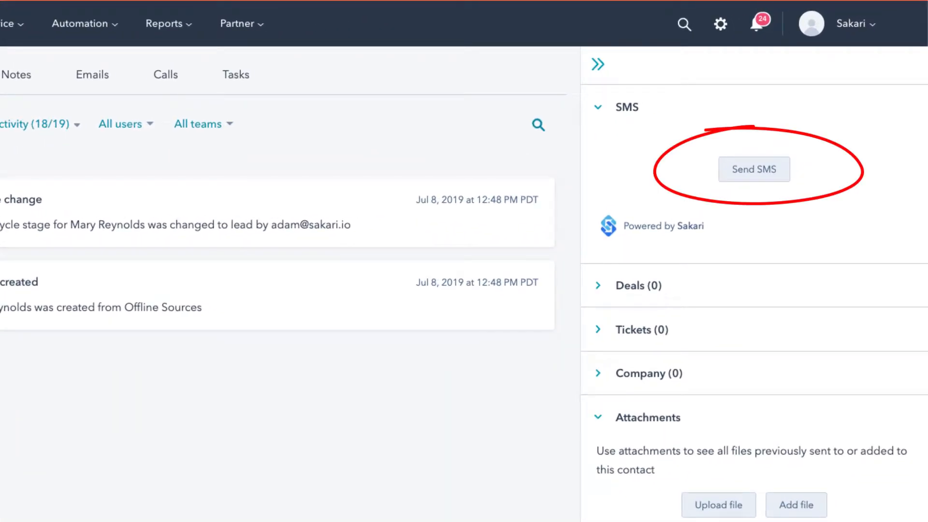
# Send Mary the text 'Hey Mary, thanks for your time today. Let me know if you have any further questions.'.
pyautogui.click(754, 169)
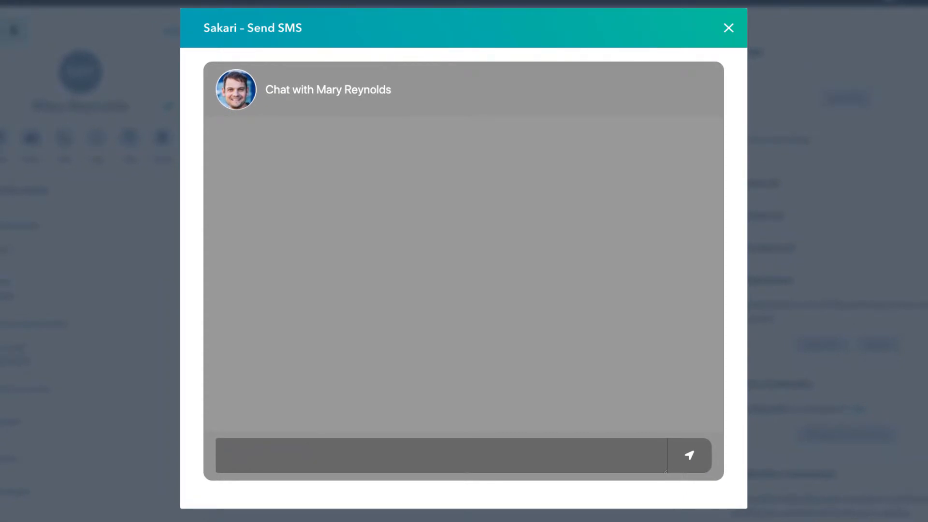
pyautogui.click(440, 456)
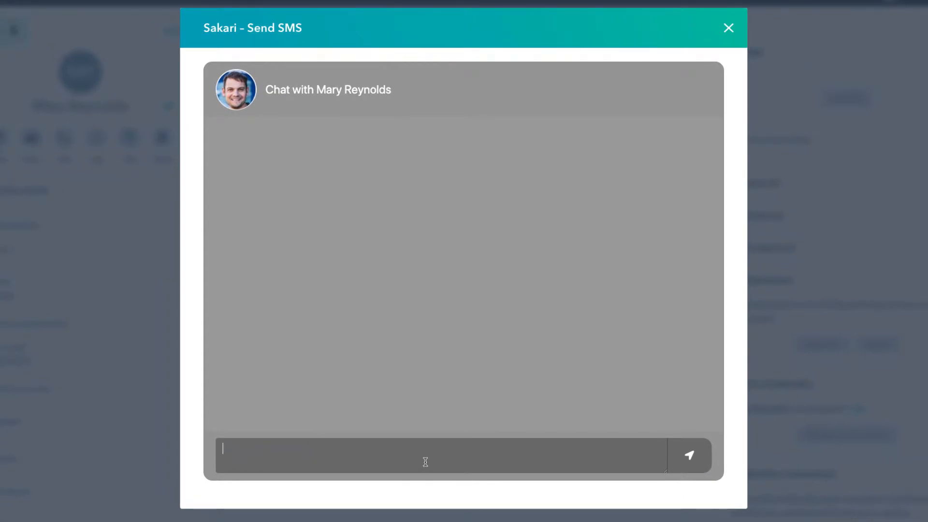
pyautogui.write('Hey Mary, thanks for your time today. Let me know if you have any further questions.')
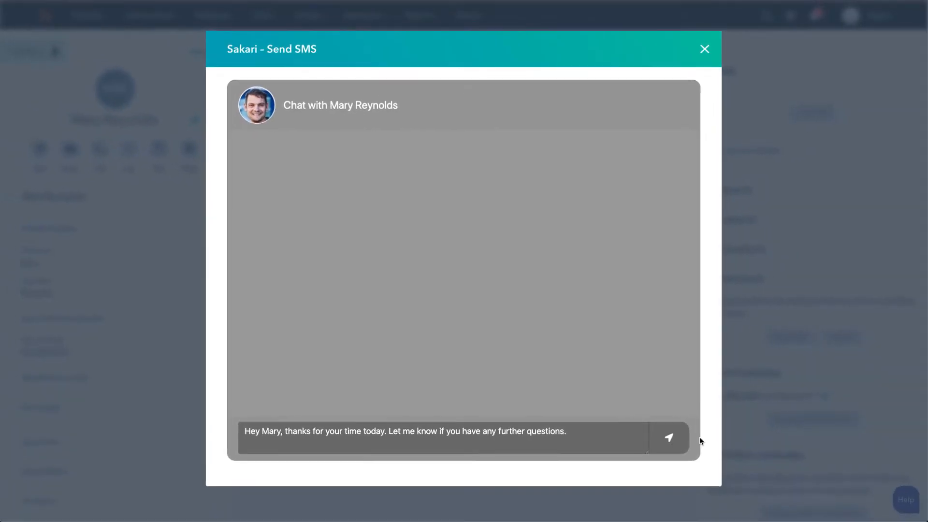
pyautogui.click(669, 437)
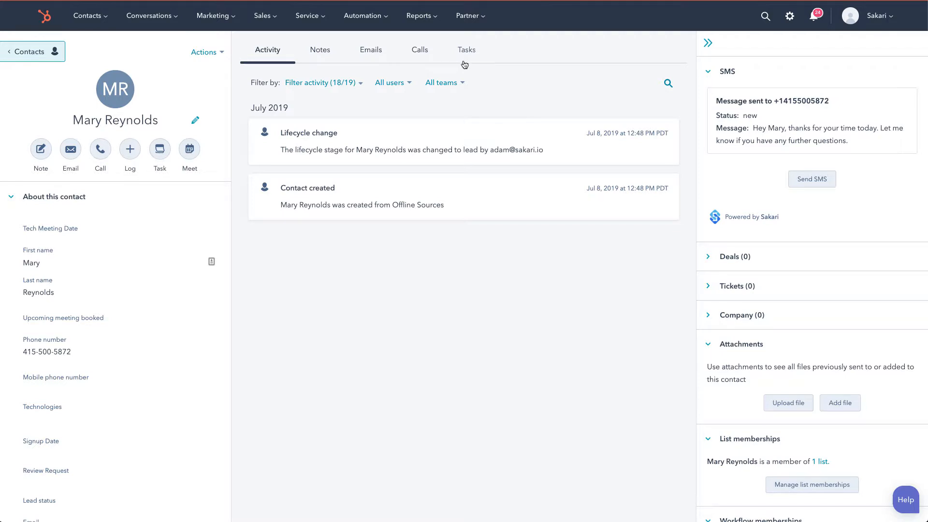
pyautogui.moveTo(845, 89)
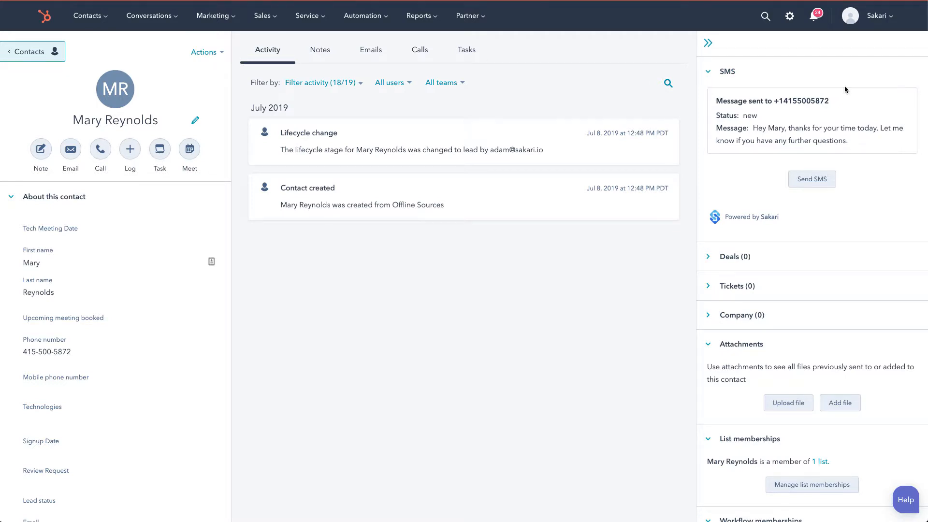
# Refresh the SMS status and timeline to show the delivered text and Mary's pricing reply.
pyautogui.click(811, 179)
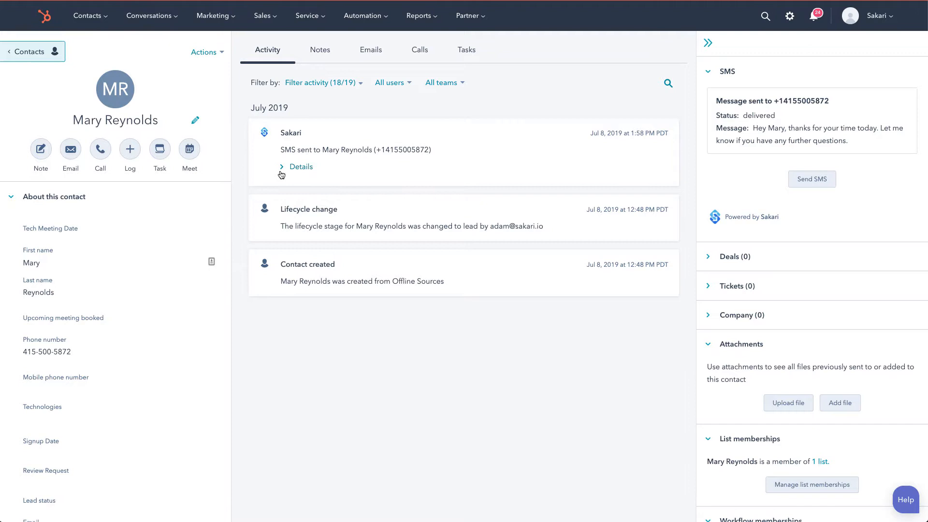
pyautogui.click(300, 166)
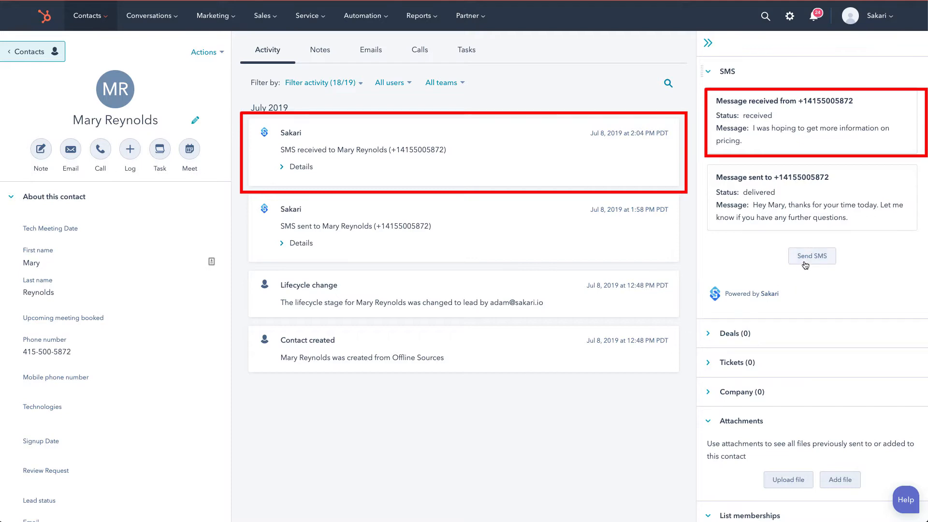
pyautogui.click(811, 255)
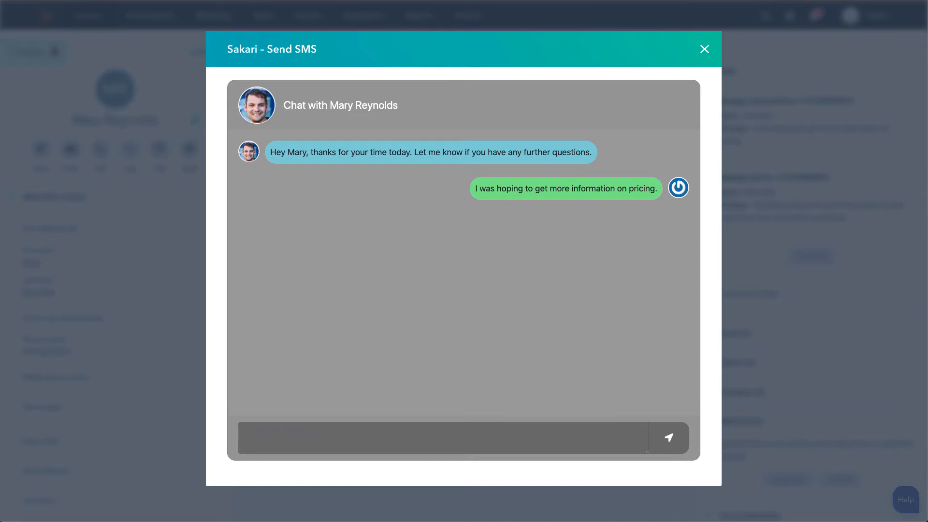
pyautogui.write('Sure. You can find more information about pricing here: https://sakari.io/pricing/')
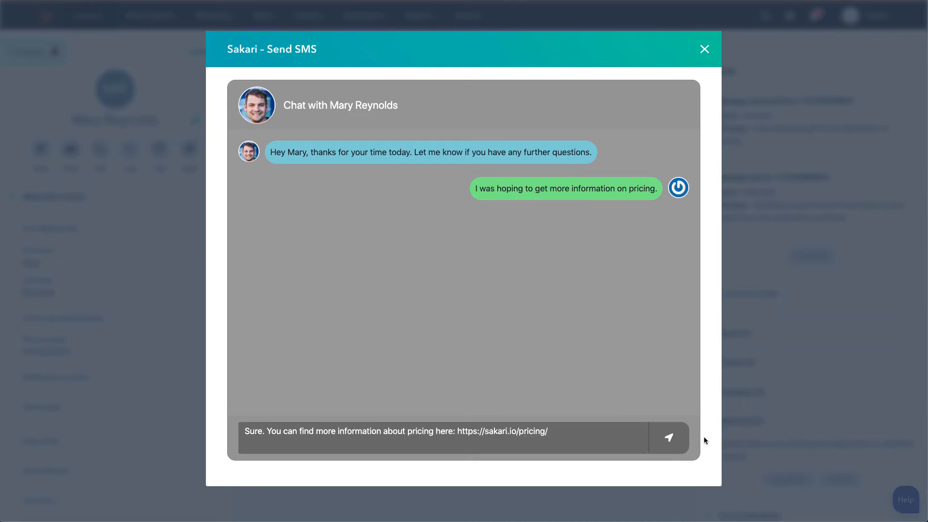